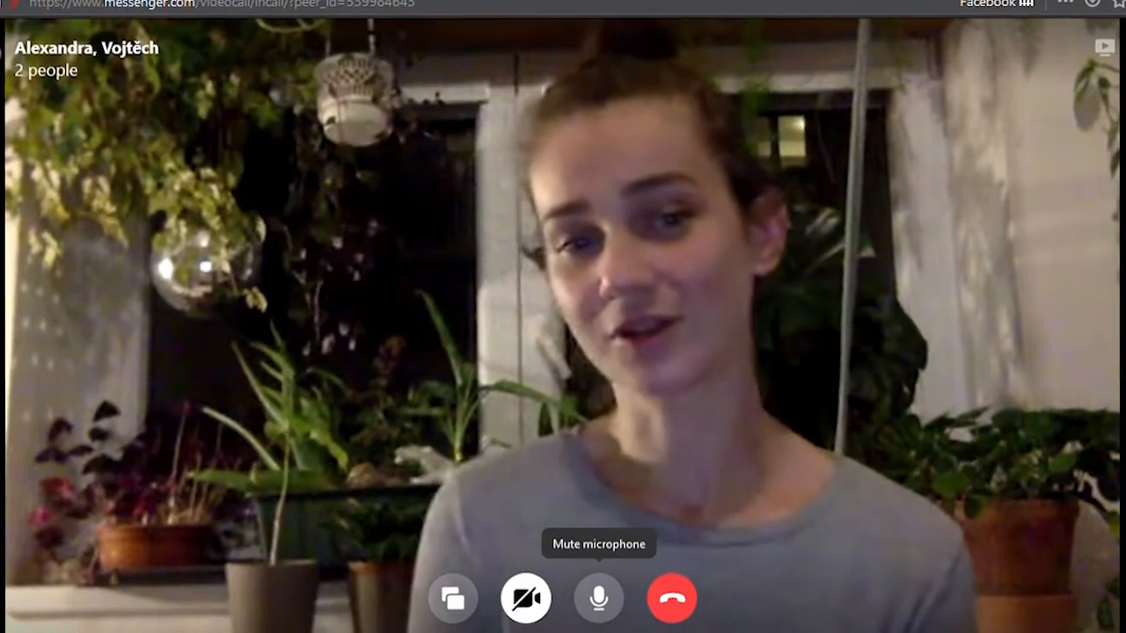
- Mute the microphone using the call controls in the ongoing video call
click(598, 597)
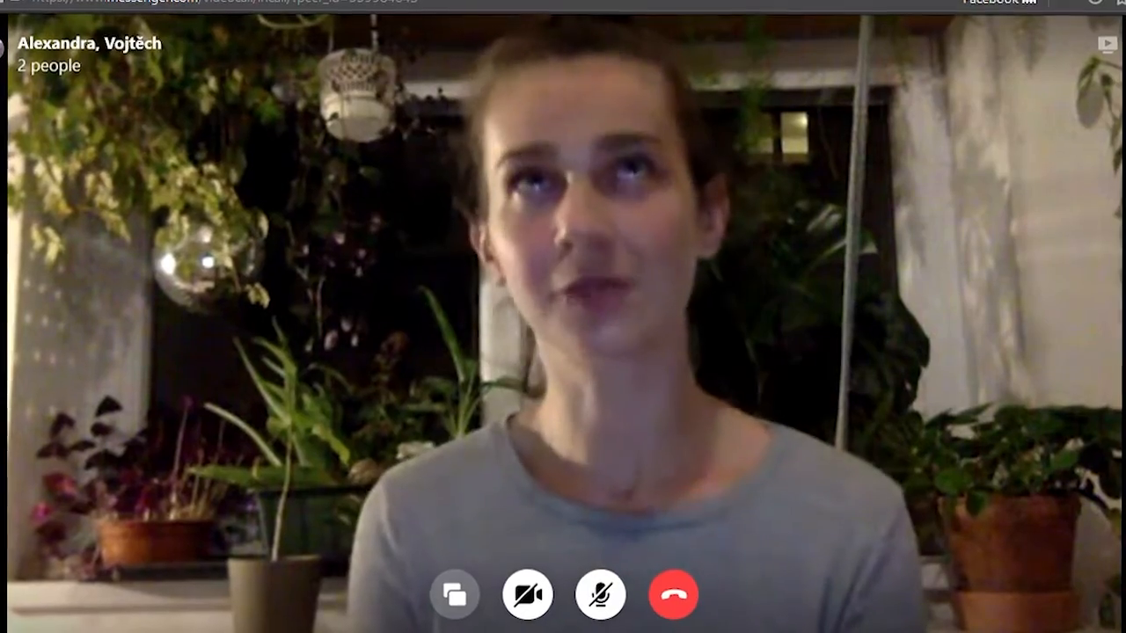